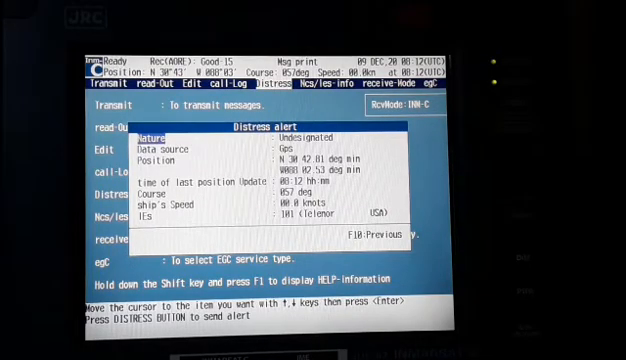
{"action": "left_click", "coordinate": [165, 137]}
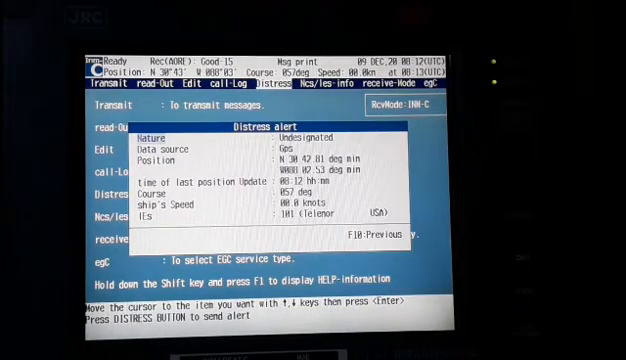
{"action": "key", "text": "down"}
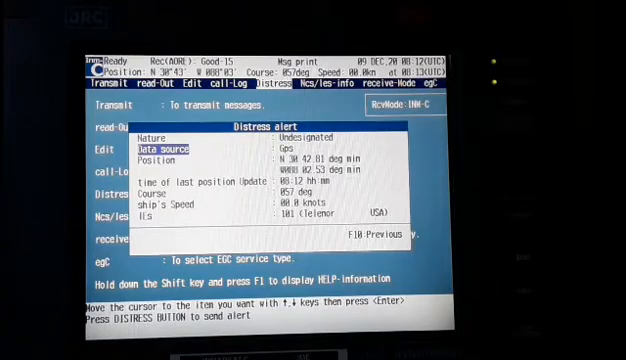
{"action": "key", "text": "down"}
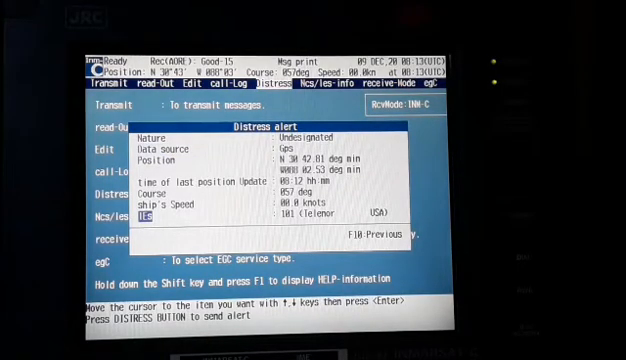